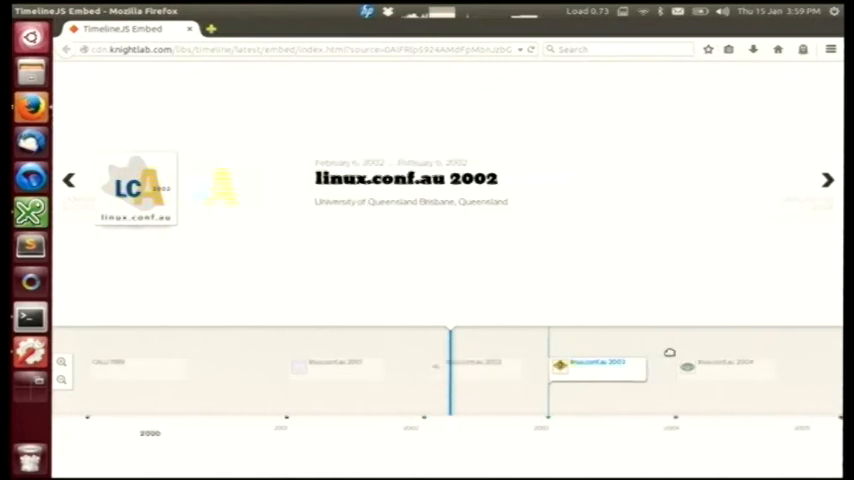
Advance the timeline past a later linux.conf.au event to PyCon AU 2010.
click(827, 179)
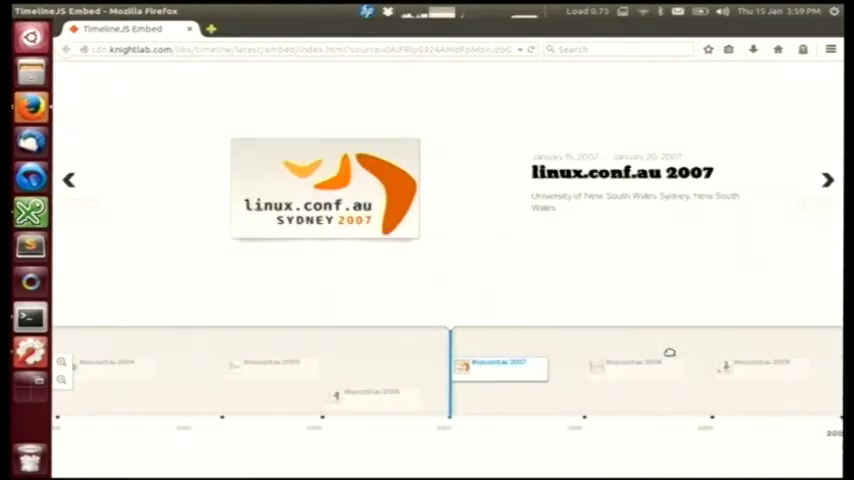
click(828, 179)
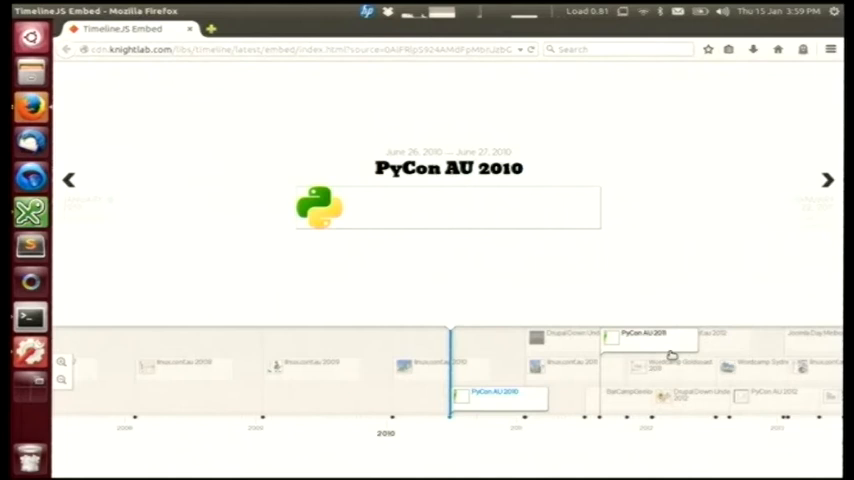
Step through Drupal Down Under 2011, BarCampGeelong 2011, linux.conf.au 2013 and 2014 to Joomla Day Sydney 2014.
click(827, 179)
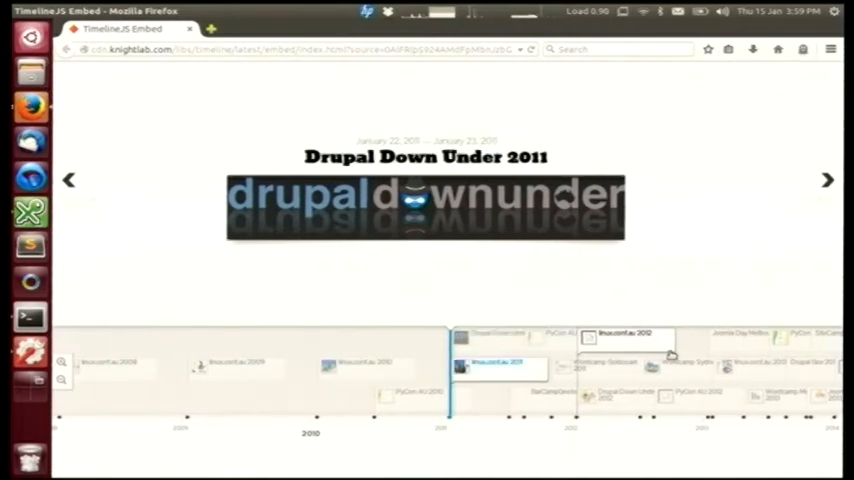
click(828, 180)
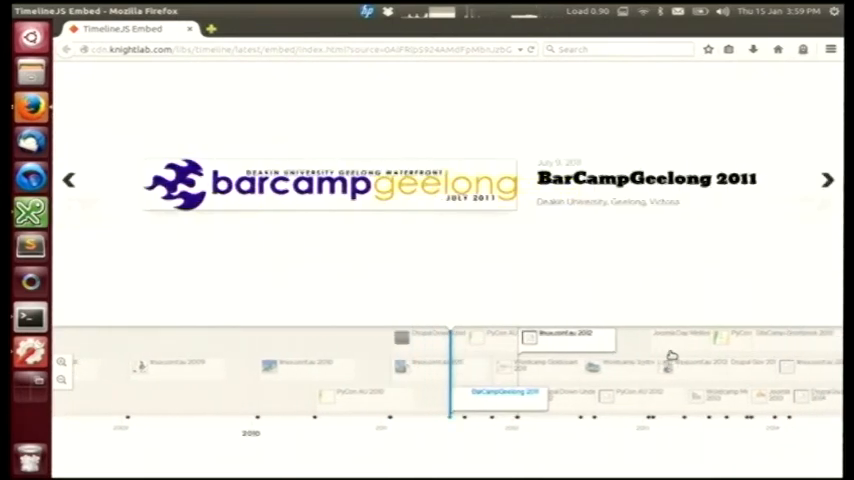
click(827, 179)
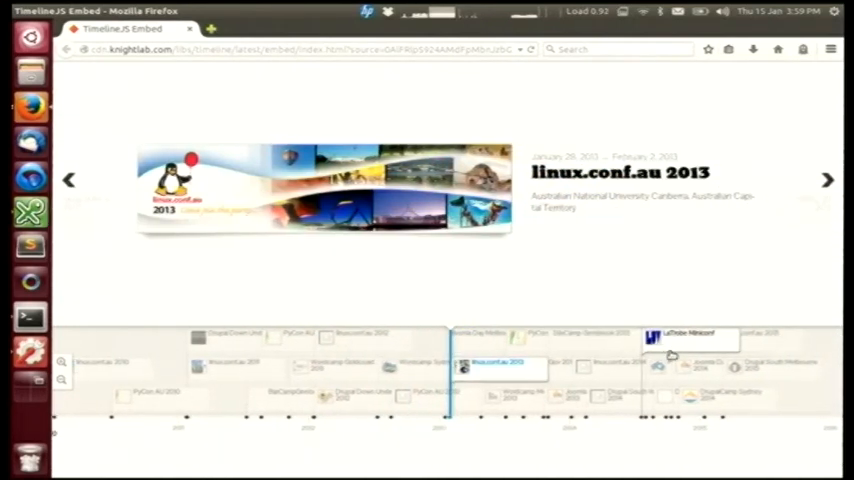
click(500, 337)
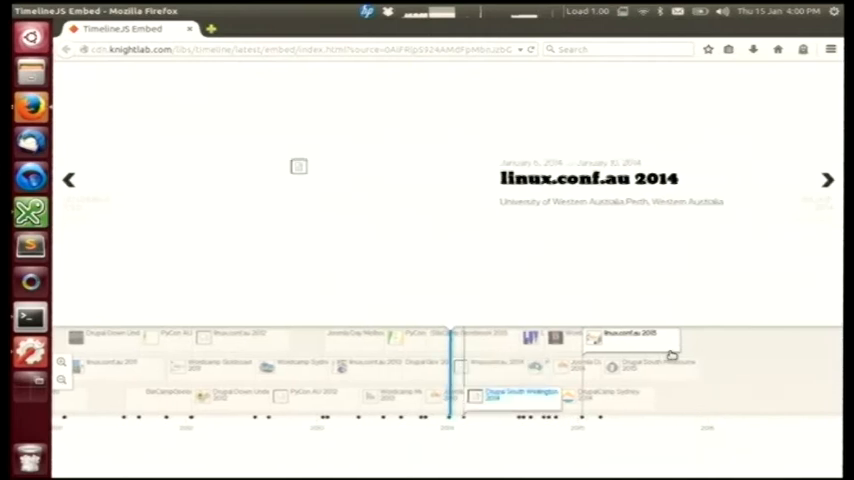
click(69, 179)
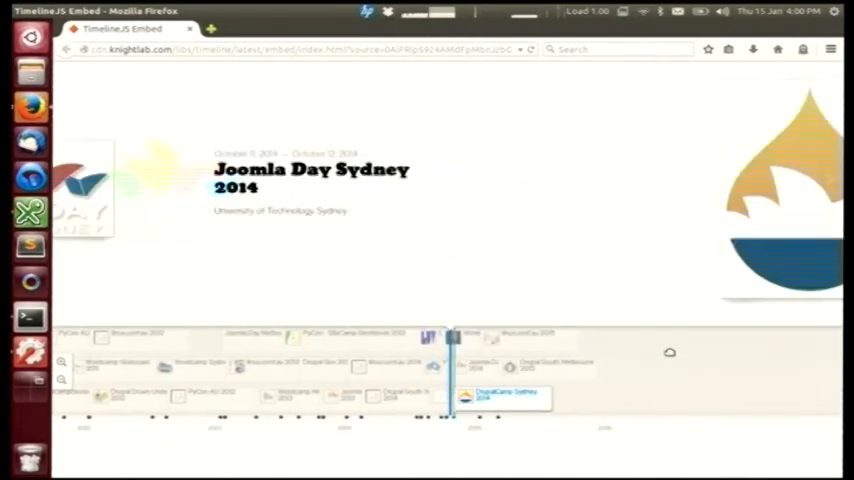